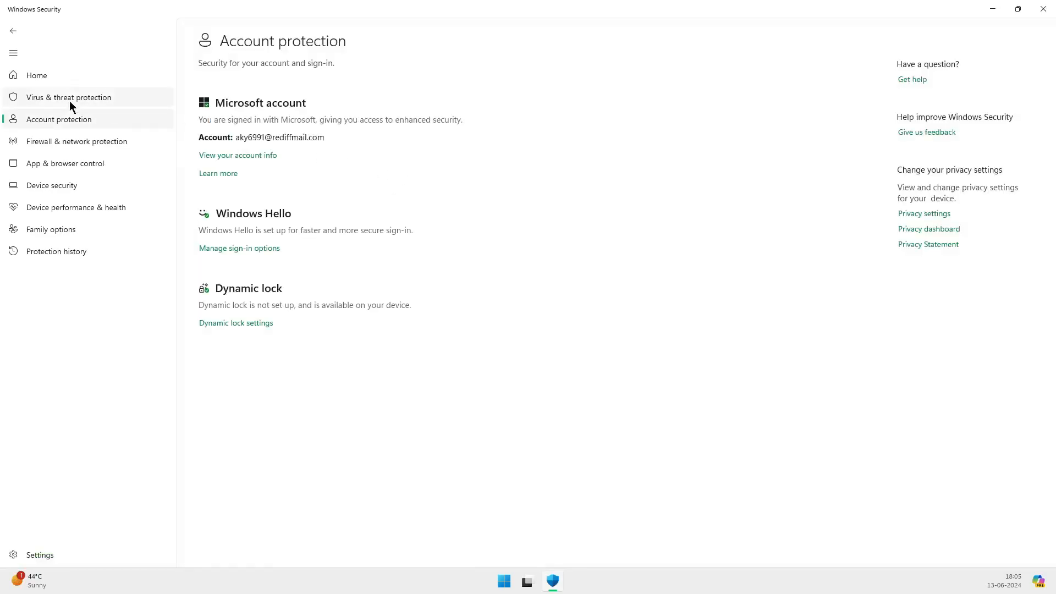
Step: Visit Firewall & network protection, Device performance & health, Protection history and App & browser control pages
left_click(76, 141)
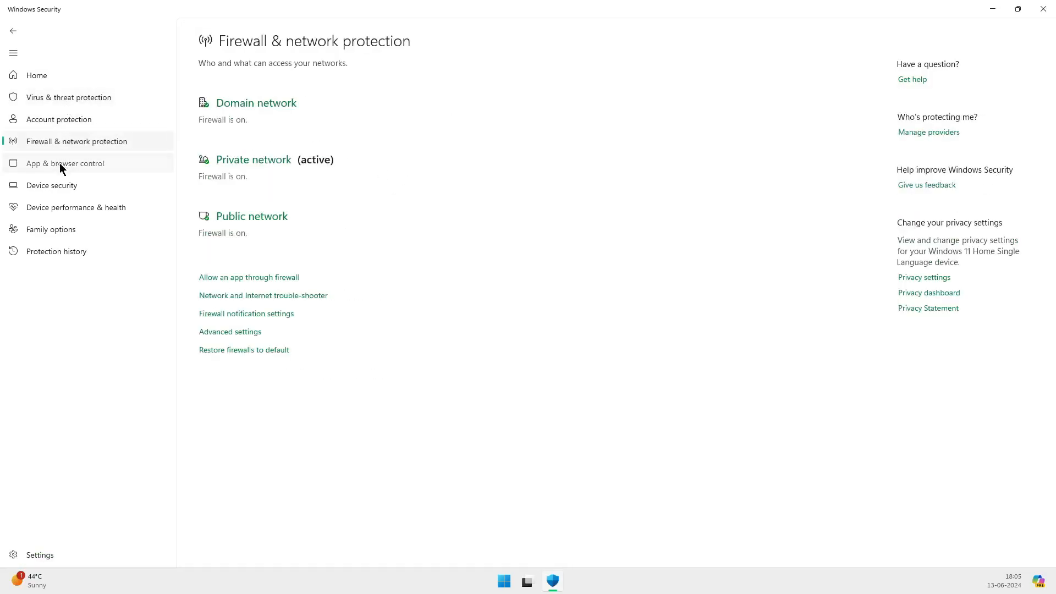
left_click(76, 207)
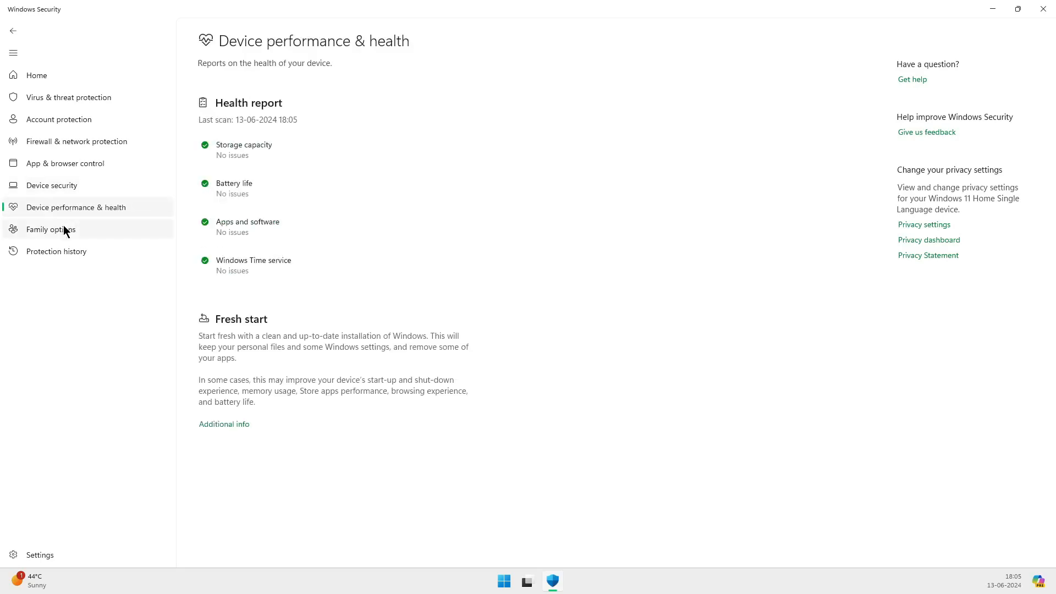
left_click(65, 162)
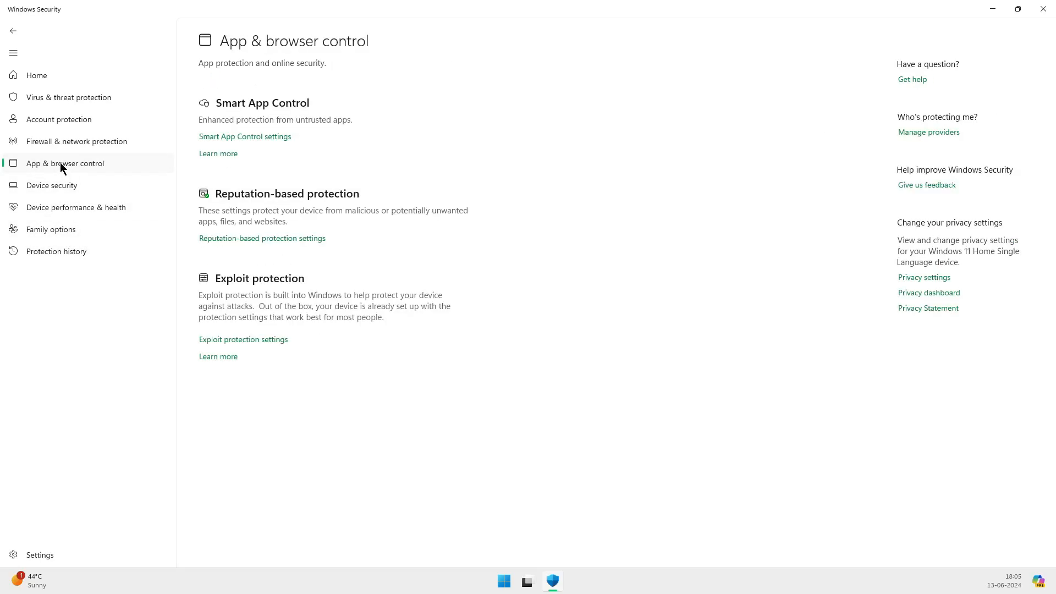
left_click(56, 250)
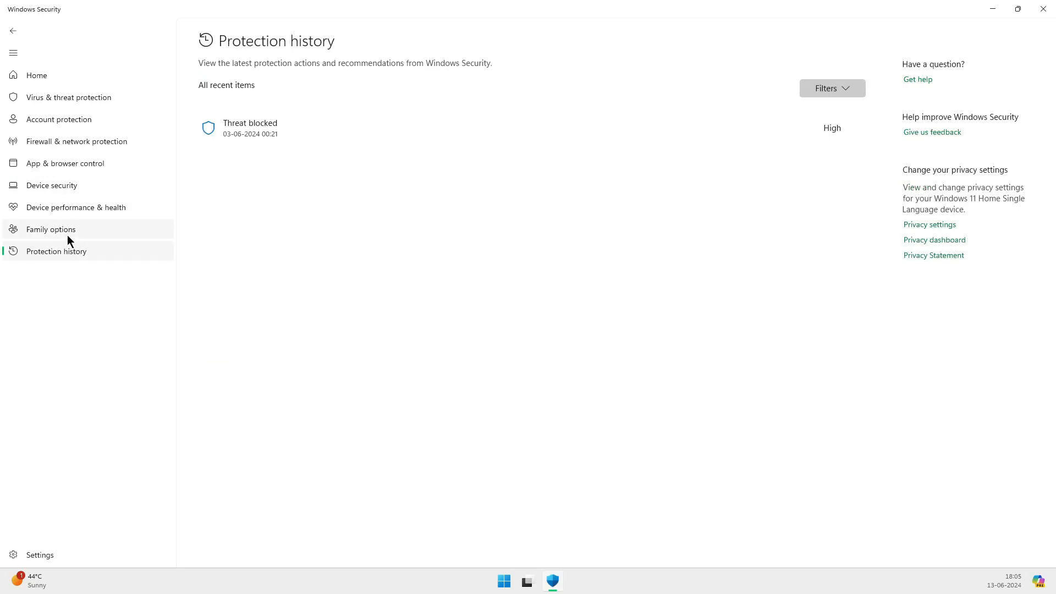
left_click(52, 185)
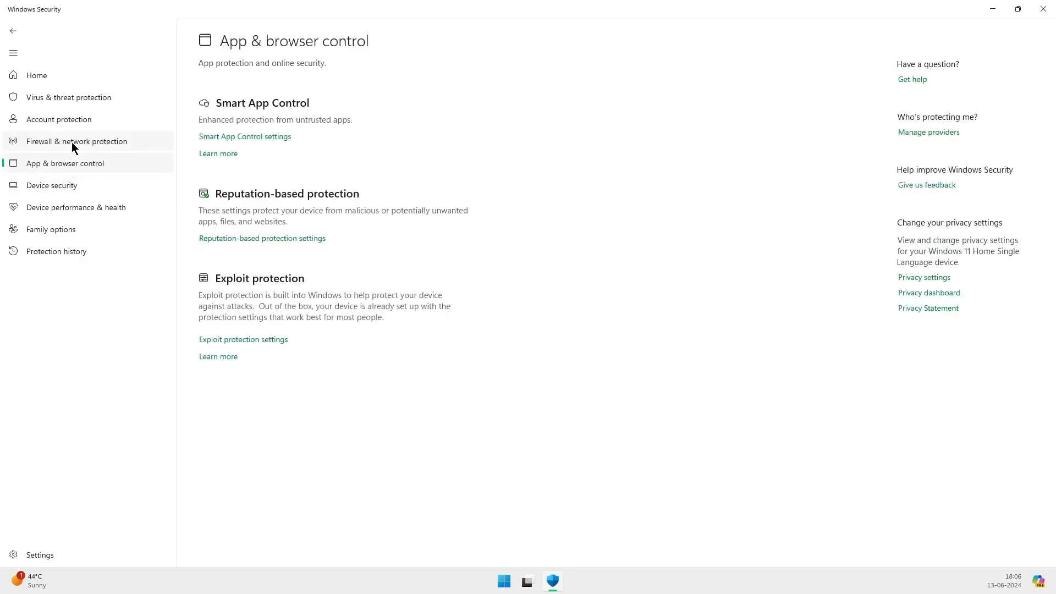
Step: Reach the Virus & threat protection settings via the firewall and account protection pages
left_click(77, 141)
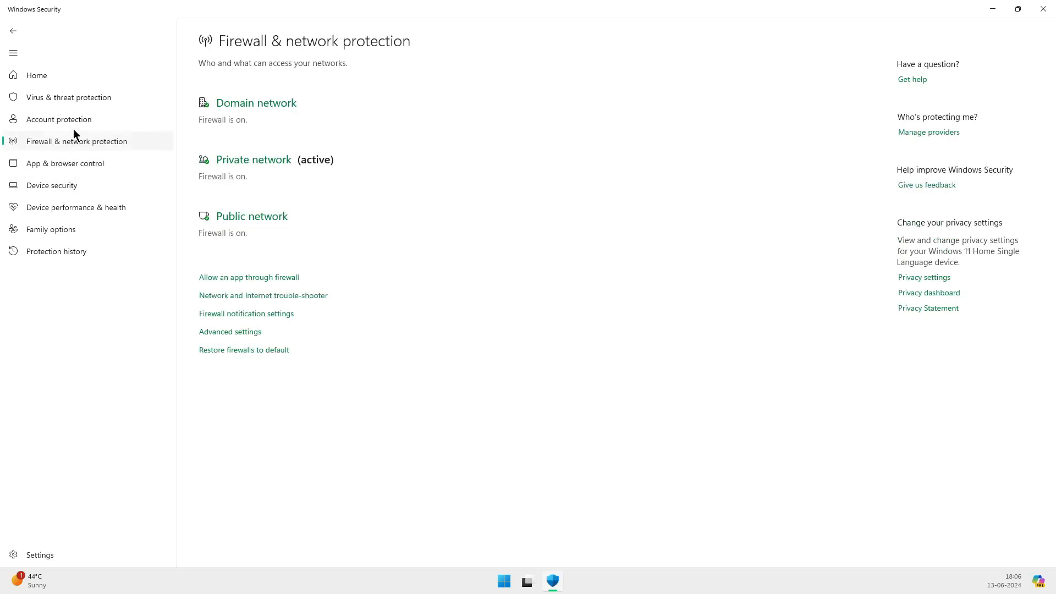
left_click(58, 119)
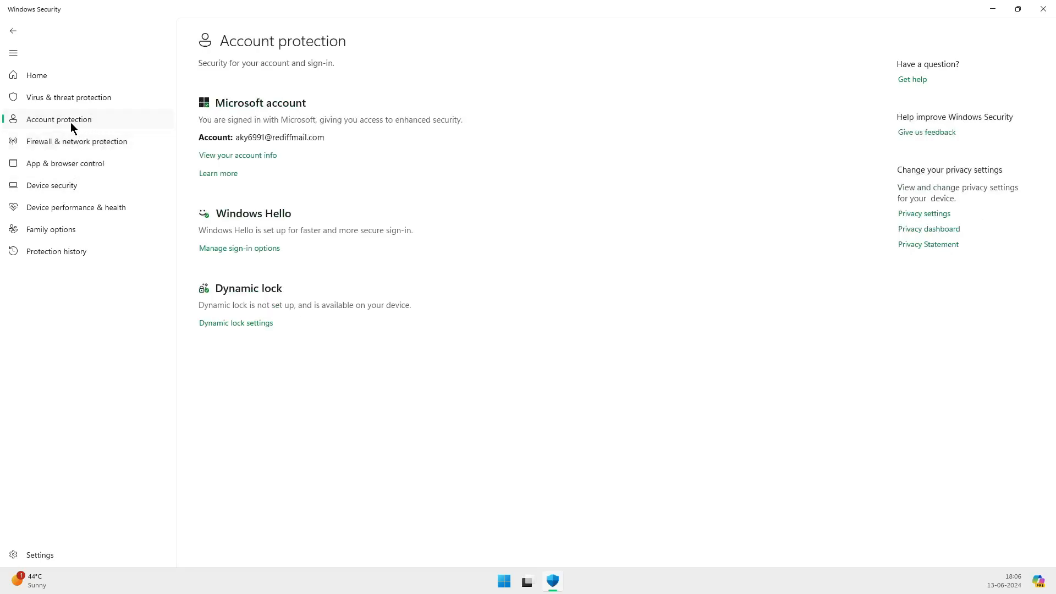
left_click(68, 97)
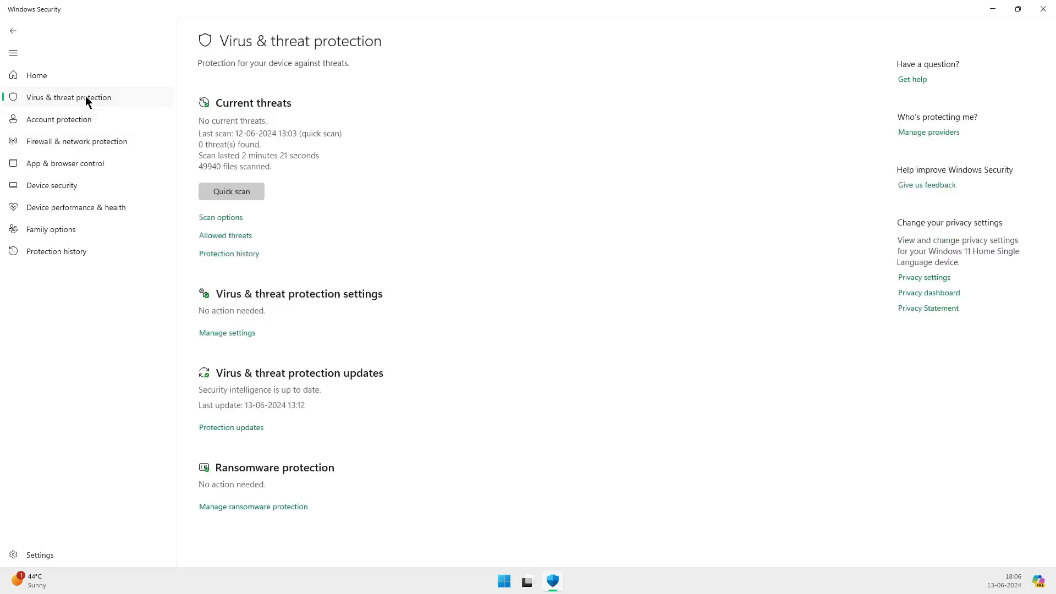
left_click(231, 191)
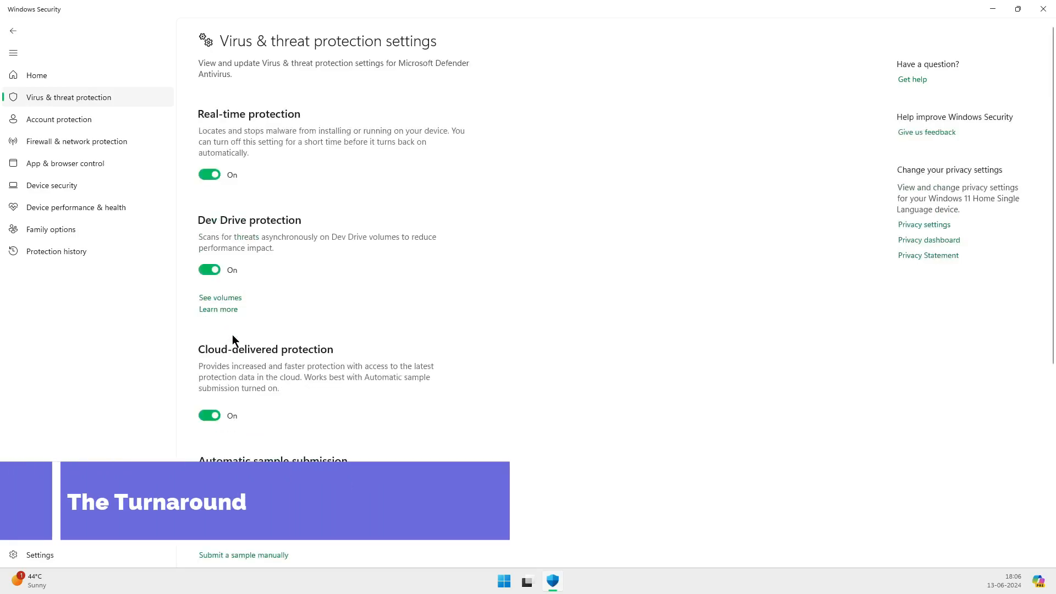
Step: Switch Real-time protection off, review the settings list, and switch it back on
scroll("down", 3)
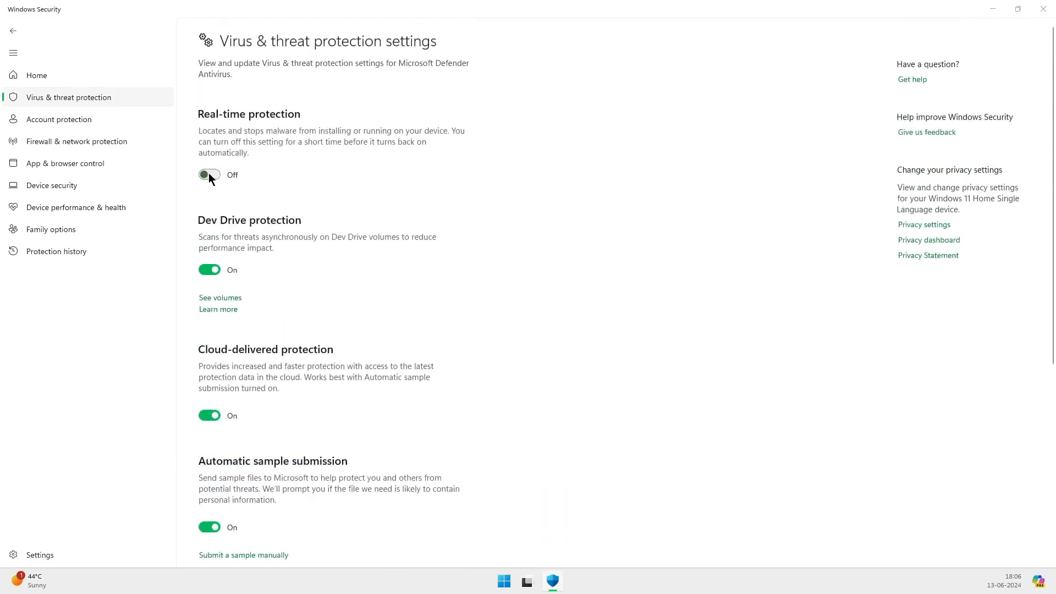
mouse_move(344, 390)
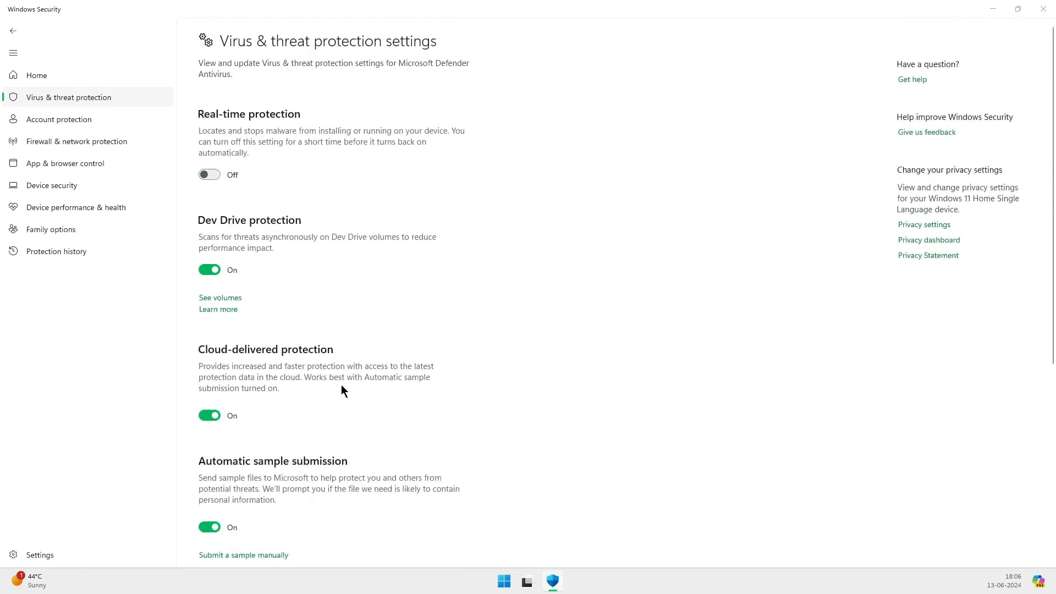
scroll("down", 3)
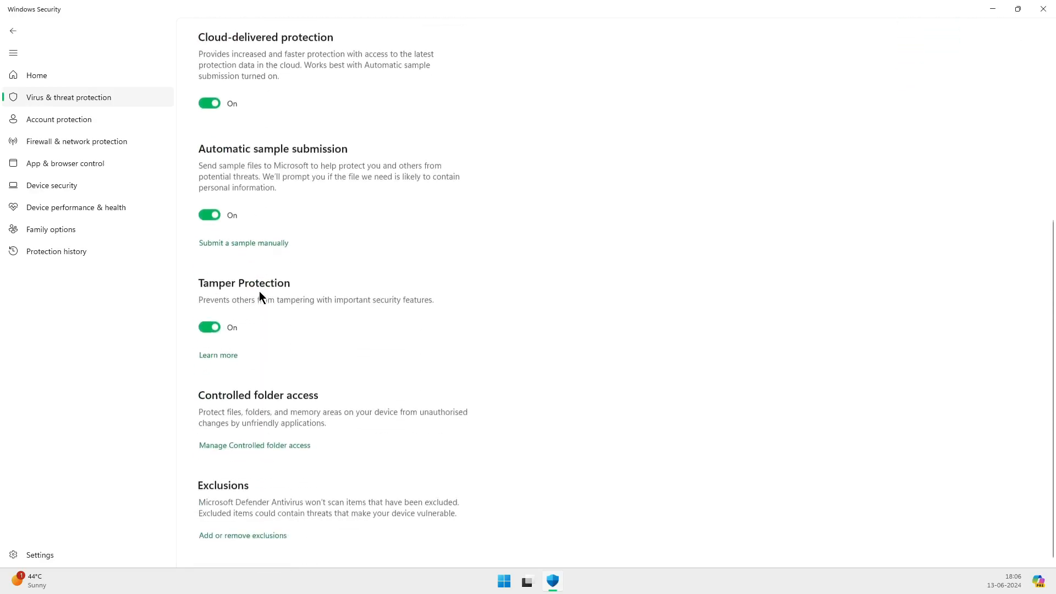
scroll("up", 3)
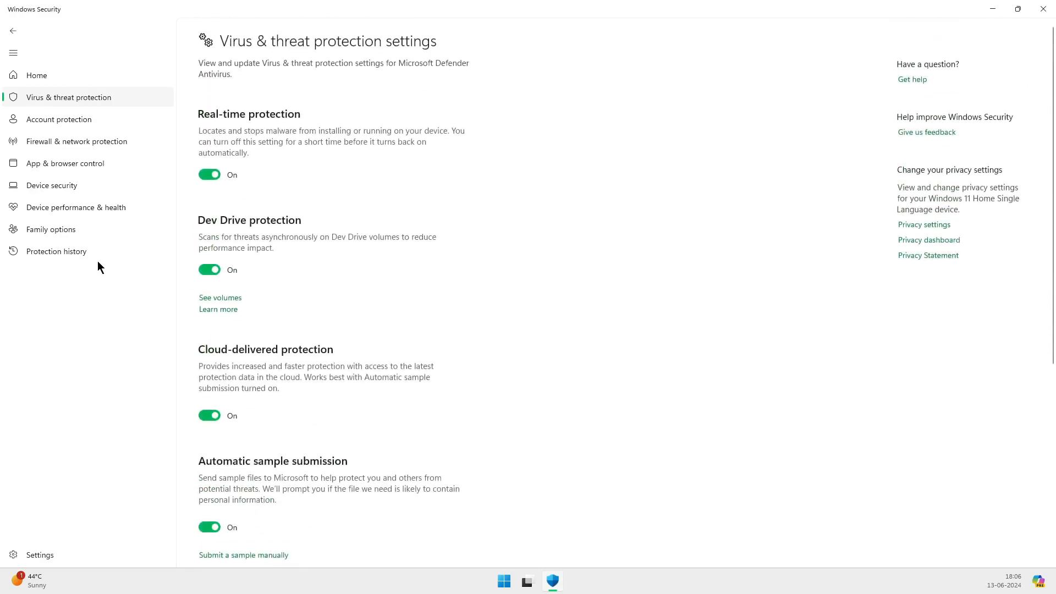
Step: Visit Family options, App & browser control, Account protection and Virus & threat protection pages
left_click(51, 229)
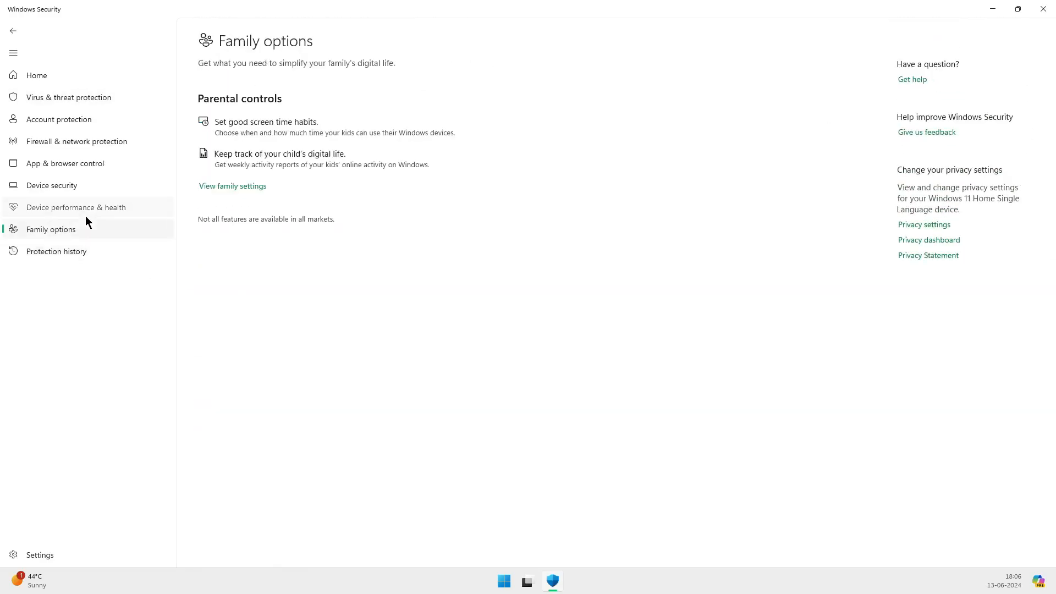
left_click(65, 163)
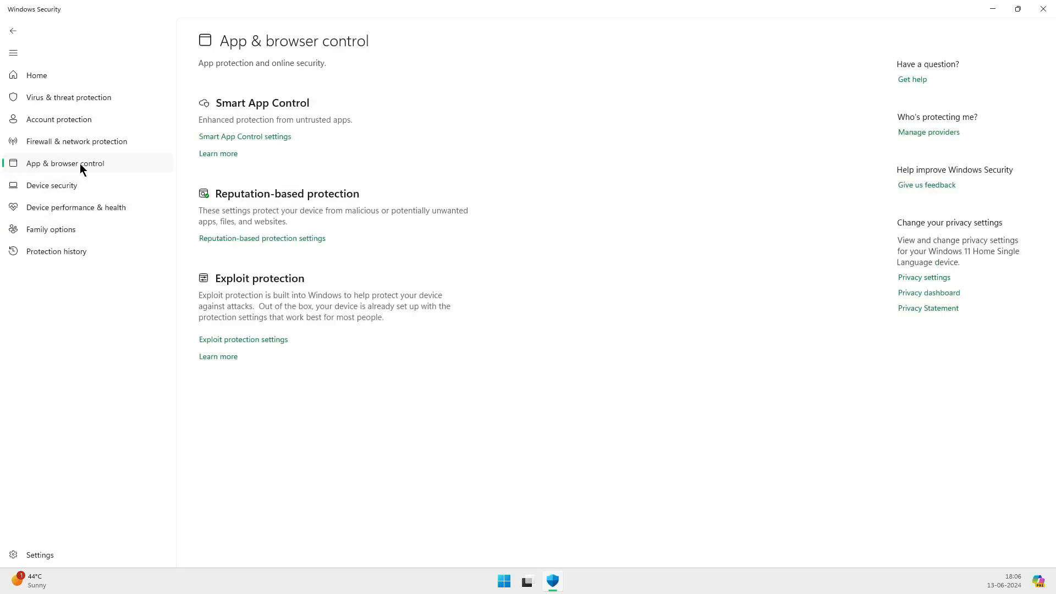
left_click(58, 119)
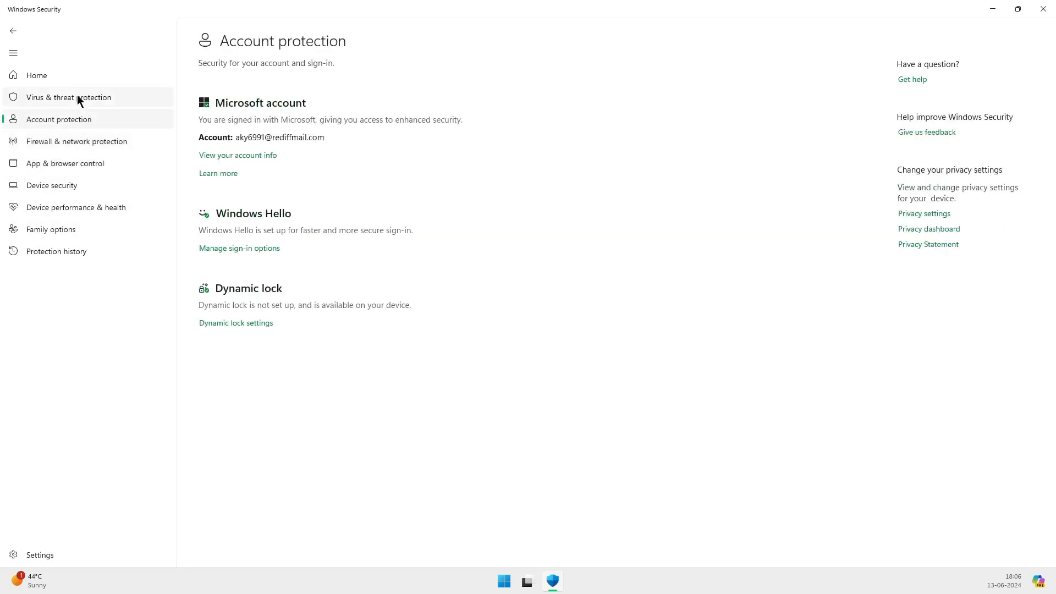
mouse_move(263, 336)
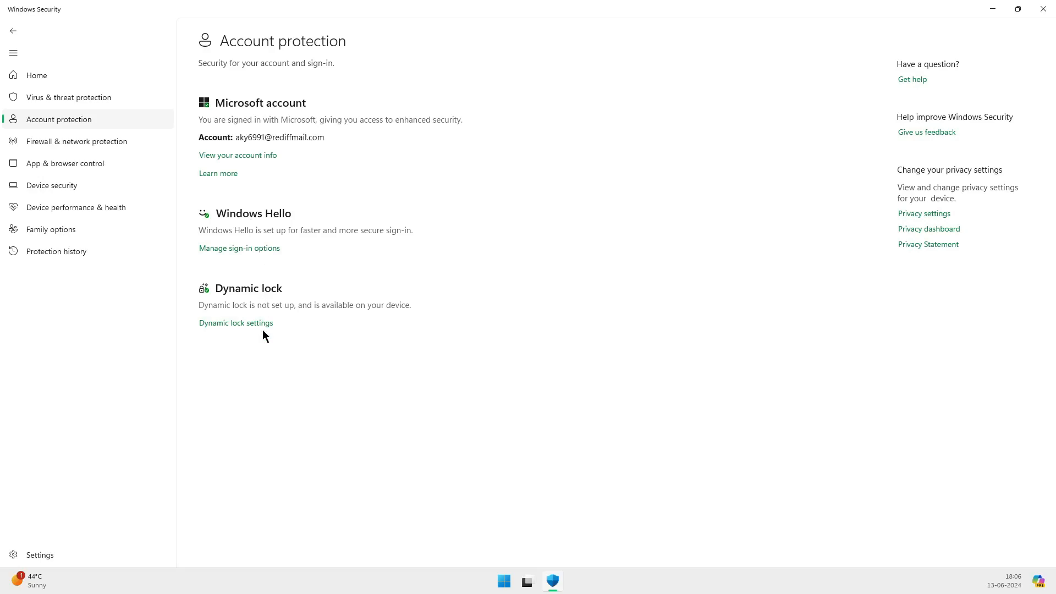
left_click(68, 97)
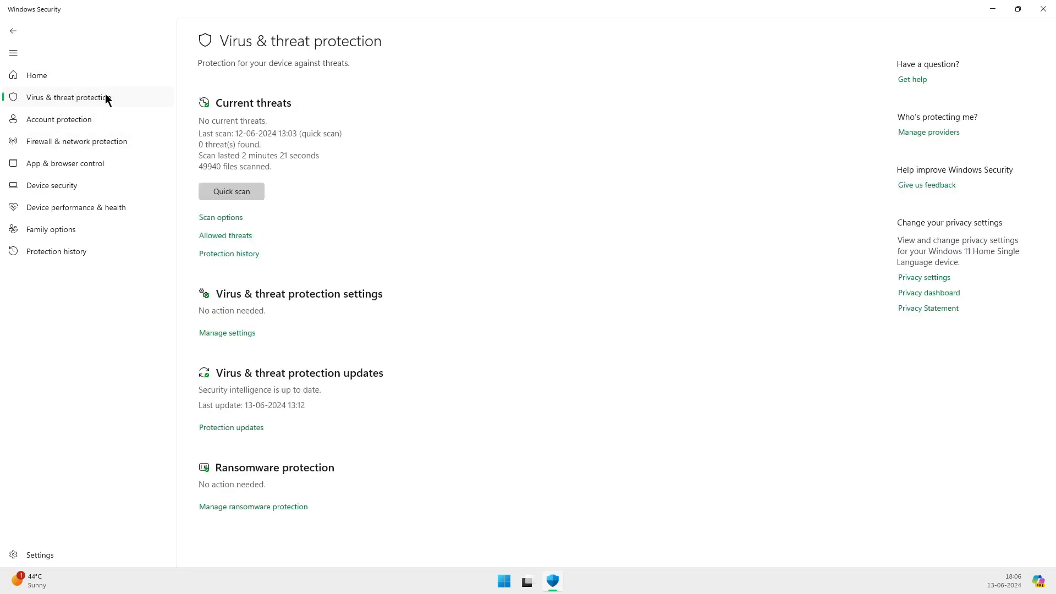
Step: View the Security at a glance overview and the Settings page, then close Windows Security
left_click(37, 75)
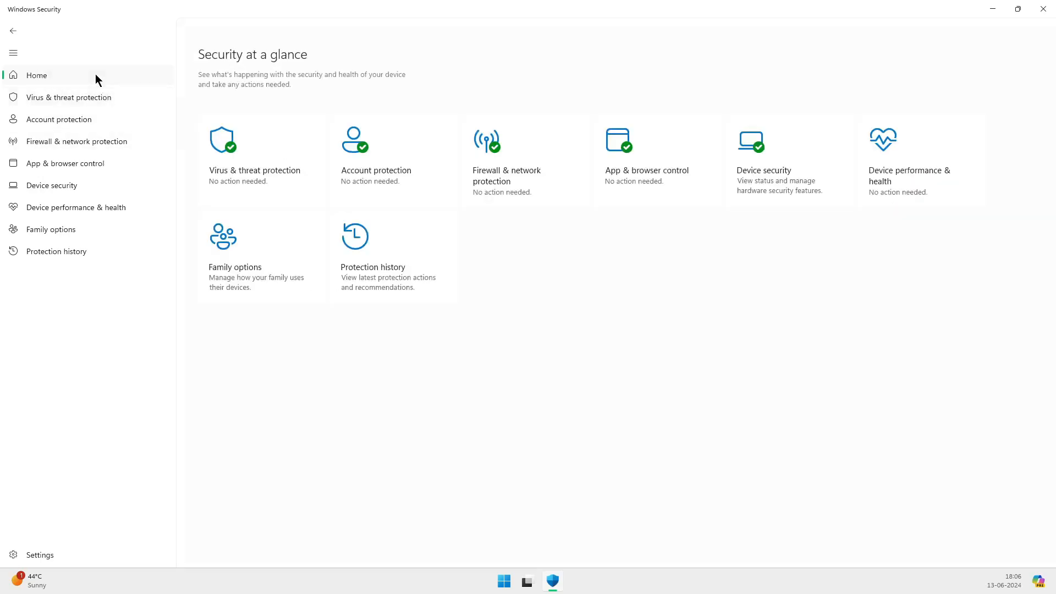
left_click(40, 554)
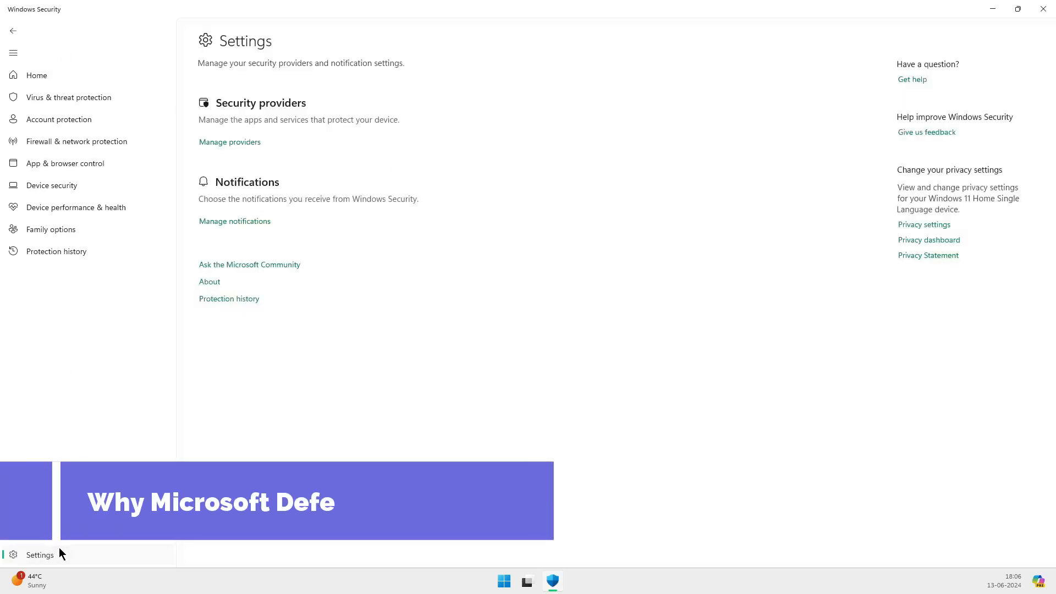
left_click(13, 53)
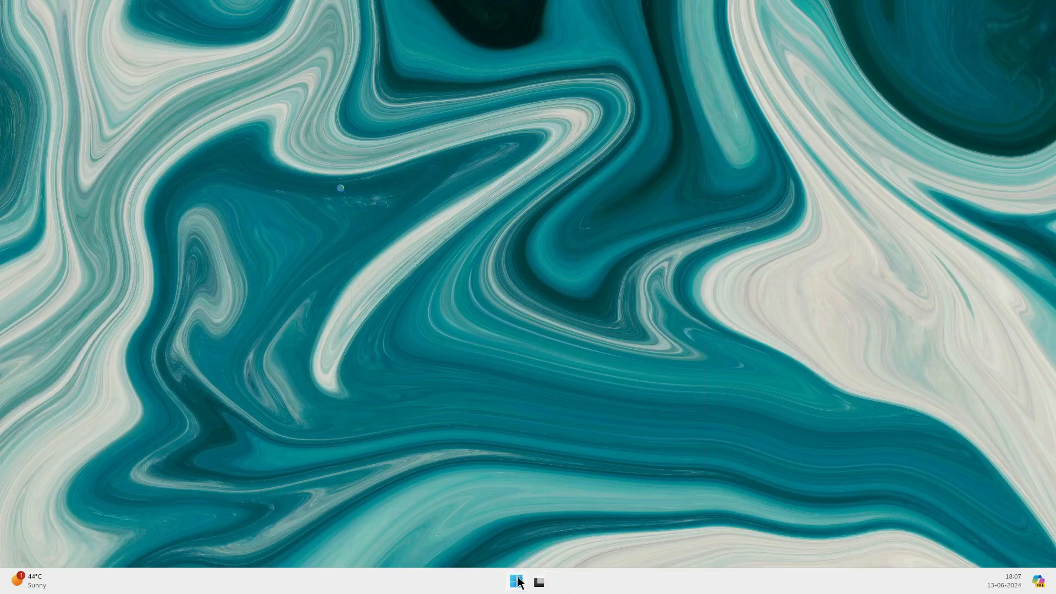
Step: Launch Microsoft 365 (Office) from the Start menu's All apps list
left_click(516, 580)
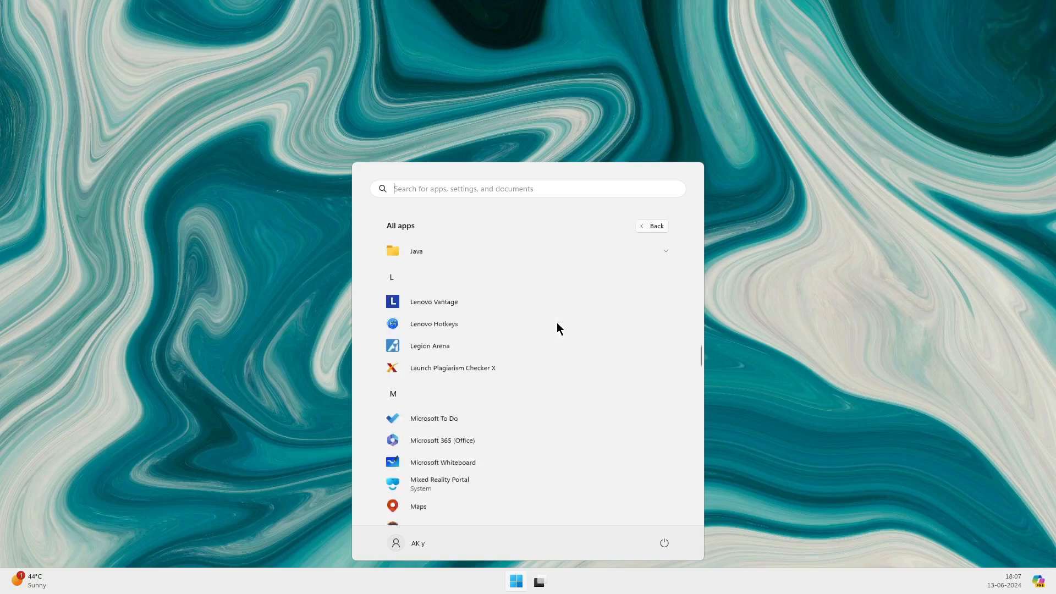
scroll("down", 3)
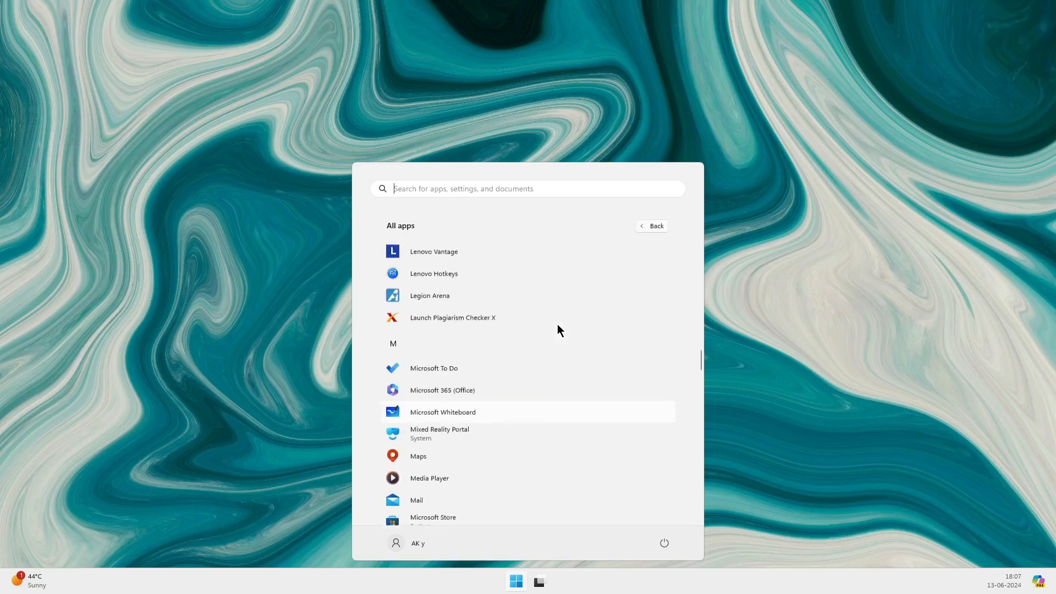
left_click(443, 389)
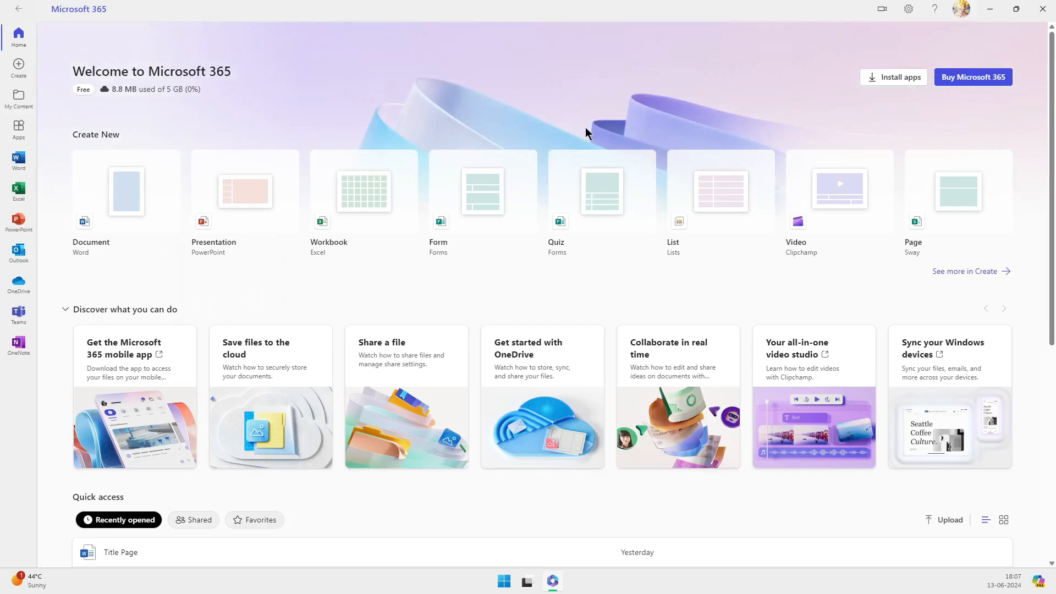
Step: View My content's files, then show the Apps page listing Microsoft Defender
scroll("down", 3)
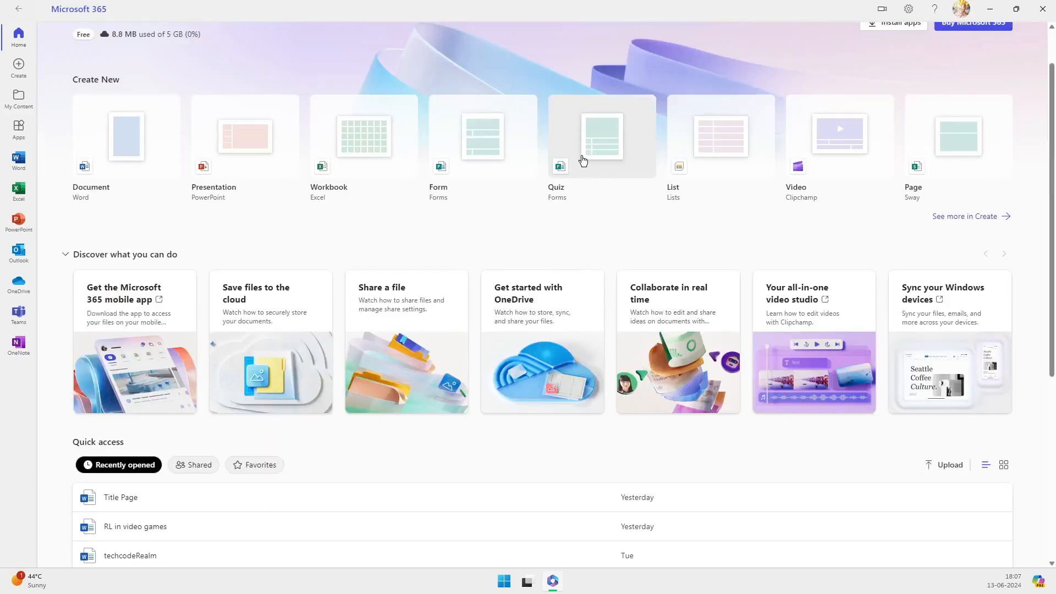
left_click(19, 98)
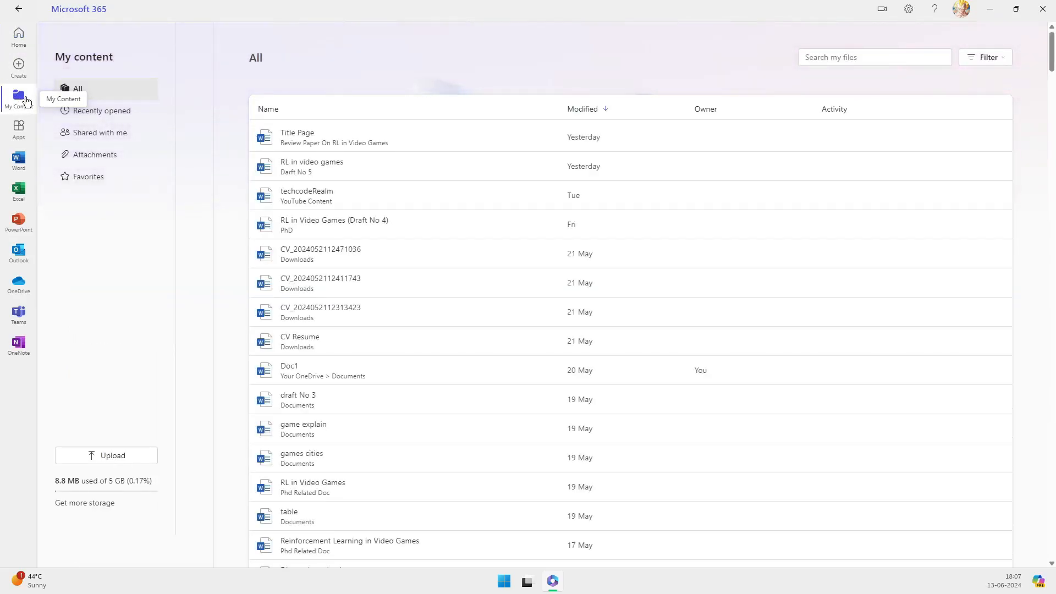
mouse_move(19, 128)
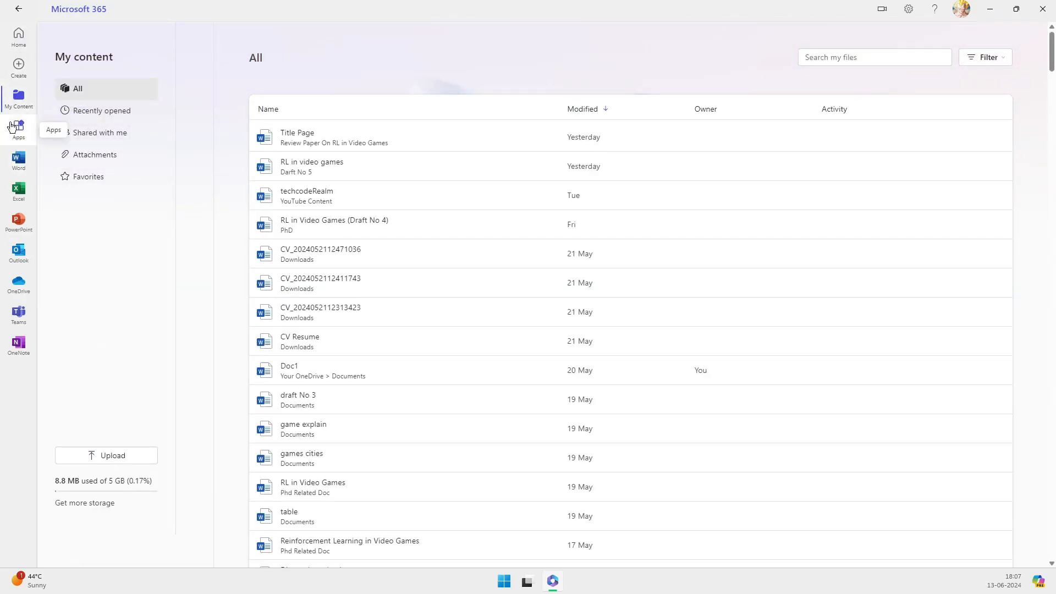
left_click(18, 128)
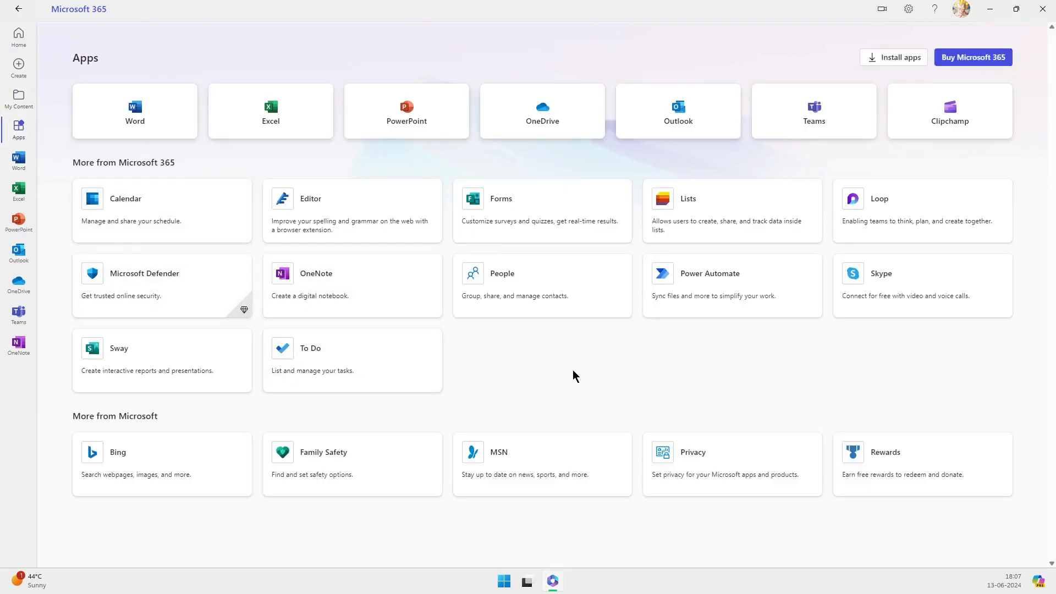
mouse_move(144, 287)
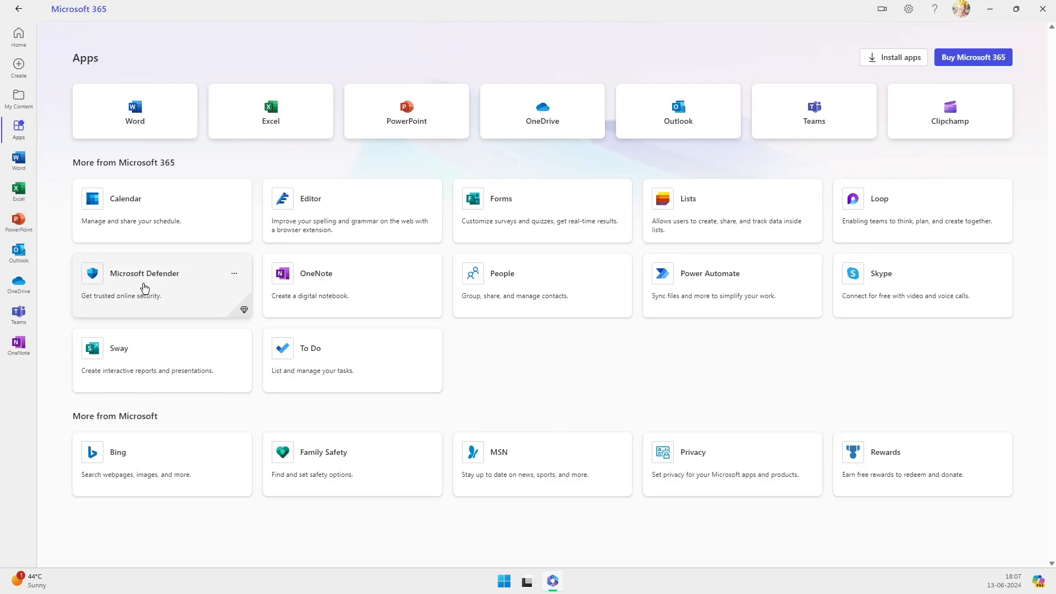
left_click(486, 9)
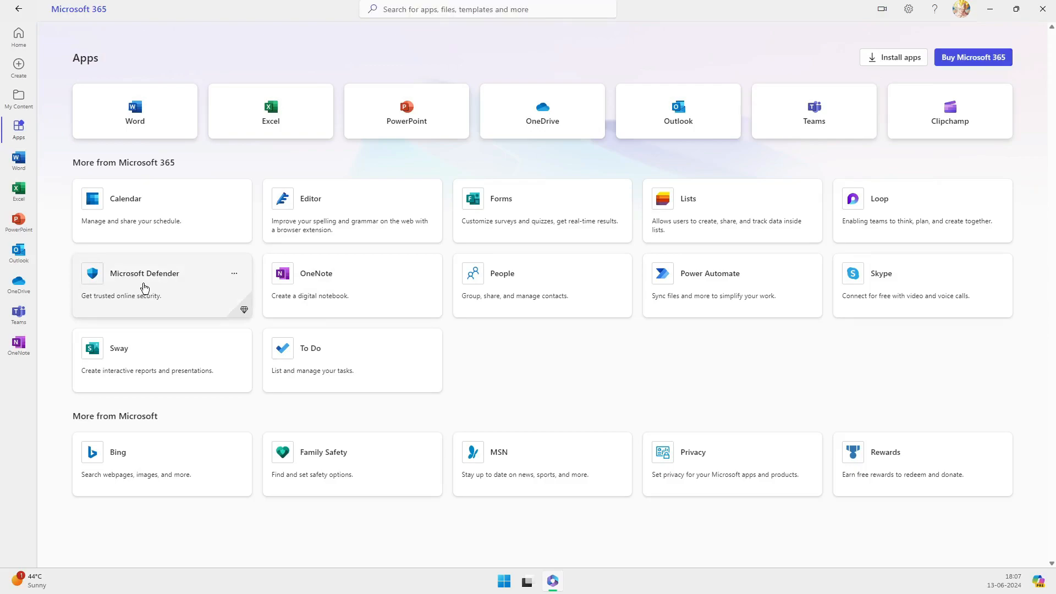
mouse_move(156, 302)
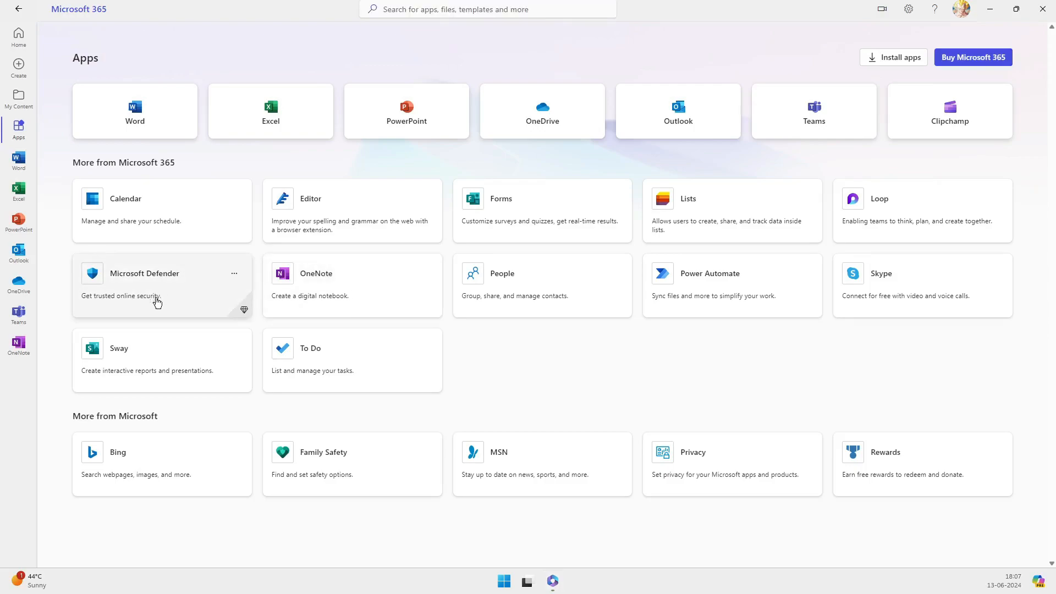
mouse_move(263, 325)
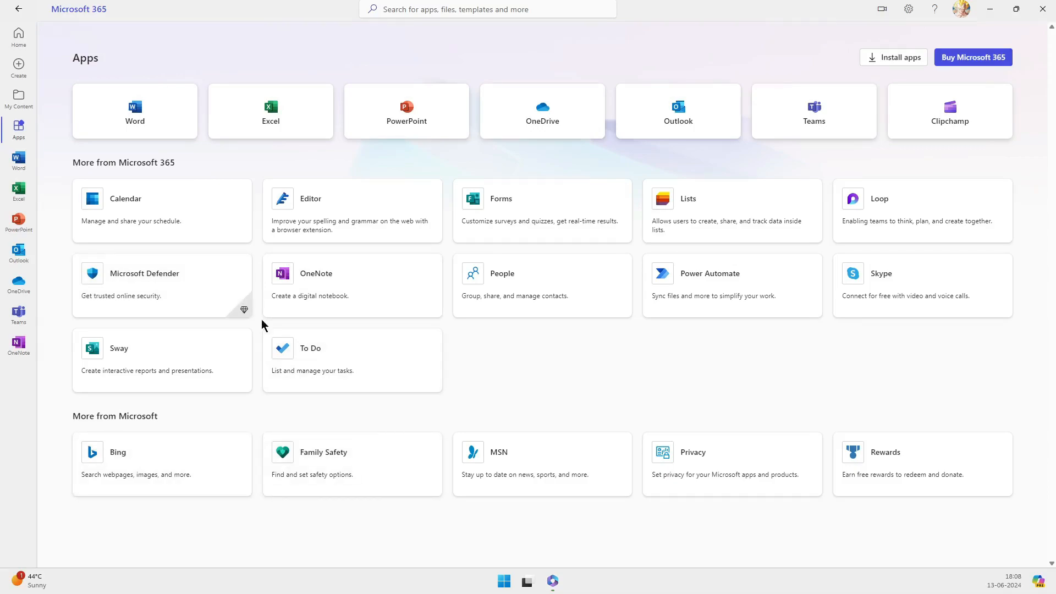
Step: Show Microsoft Defender's web page full screen and review the Microsoft 365 subscription plan prices
left_click(145, 273)
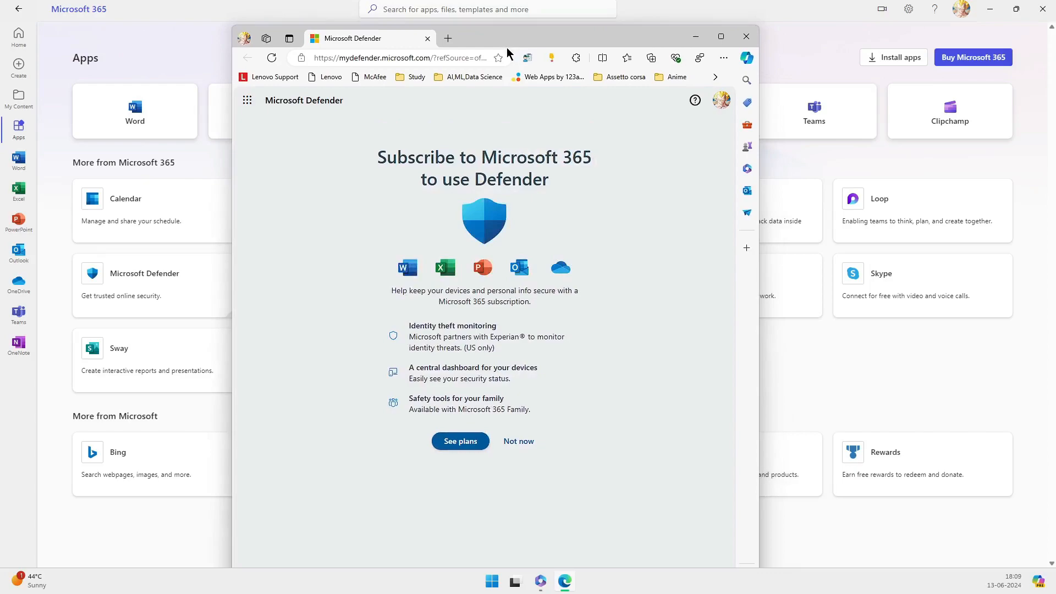
mouse_move(481, 320)
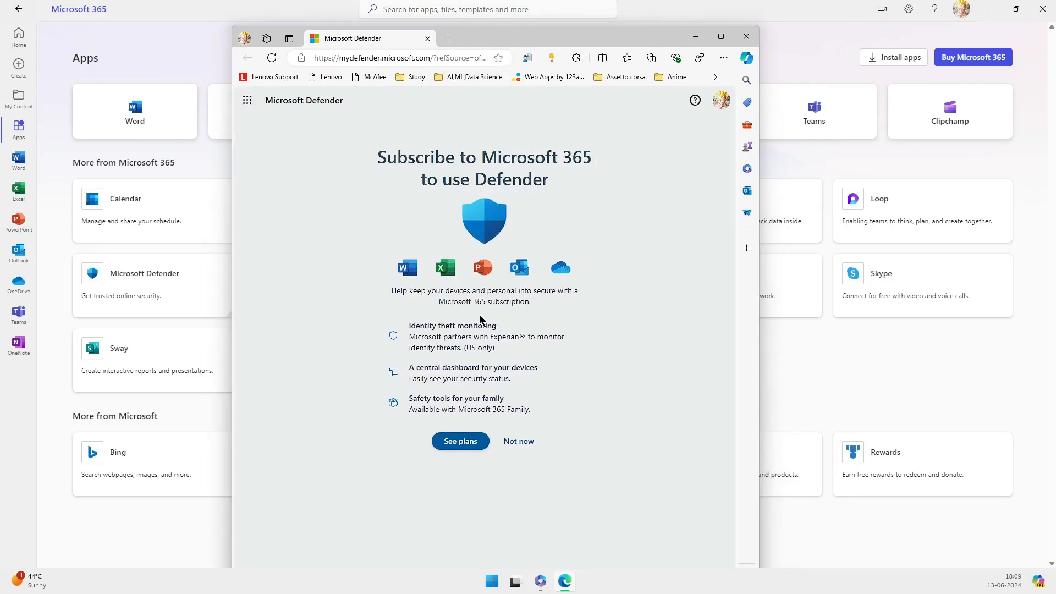
left_click(719, 35)
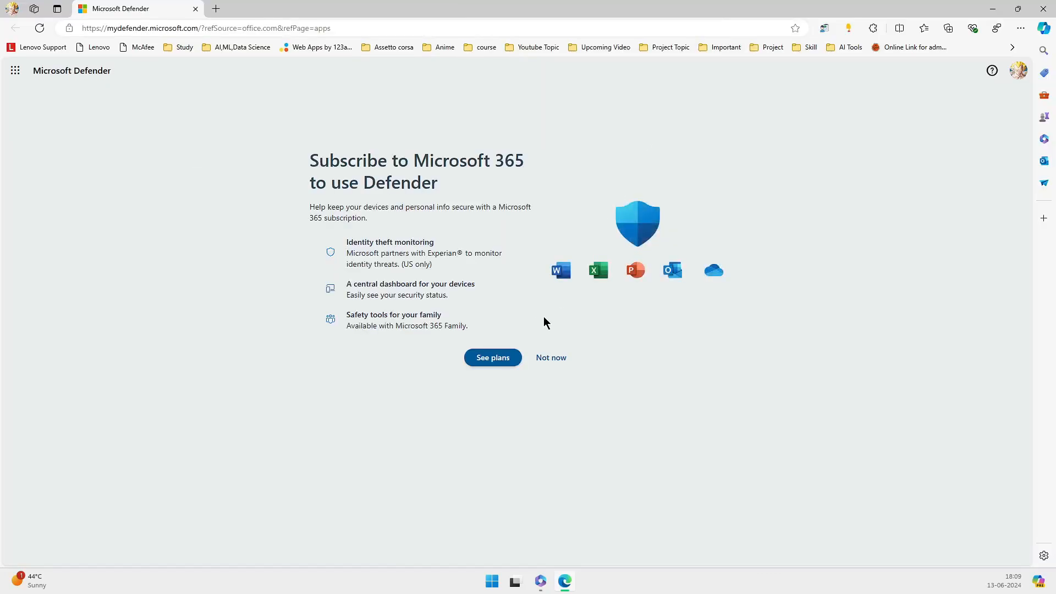
left_click(493, 358)
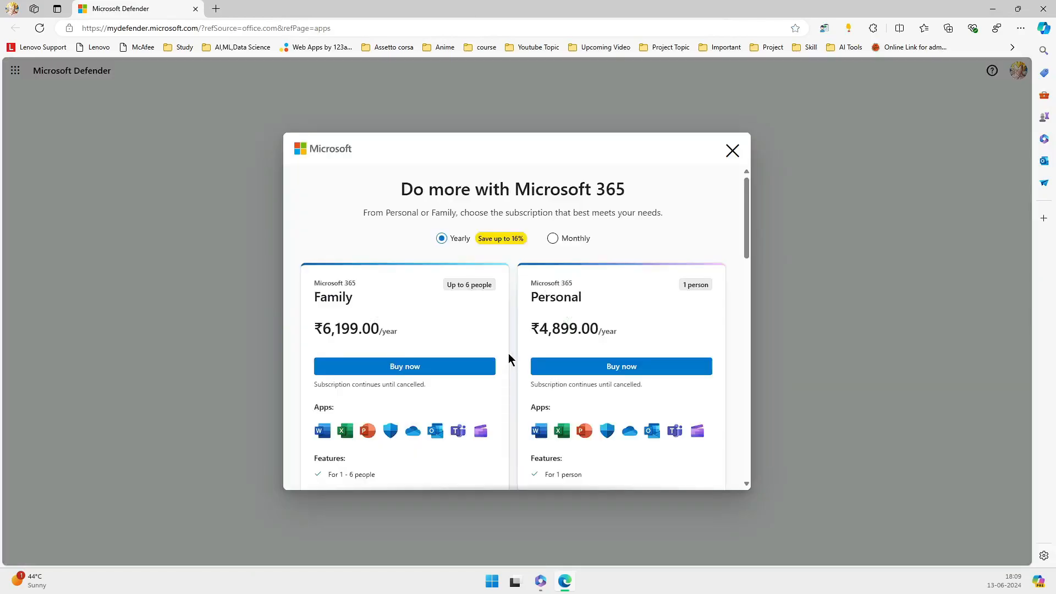
scroll("down", 3)
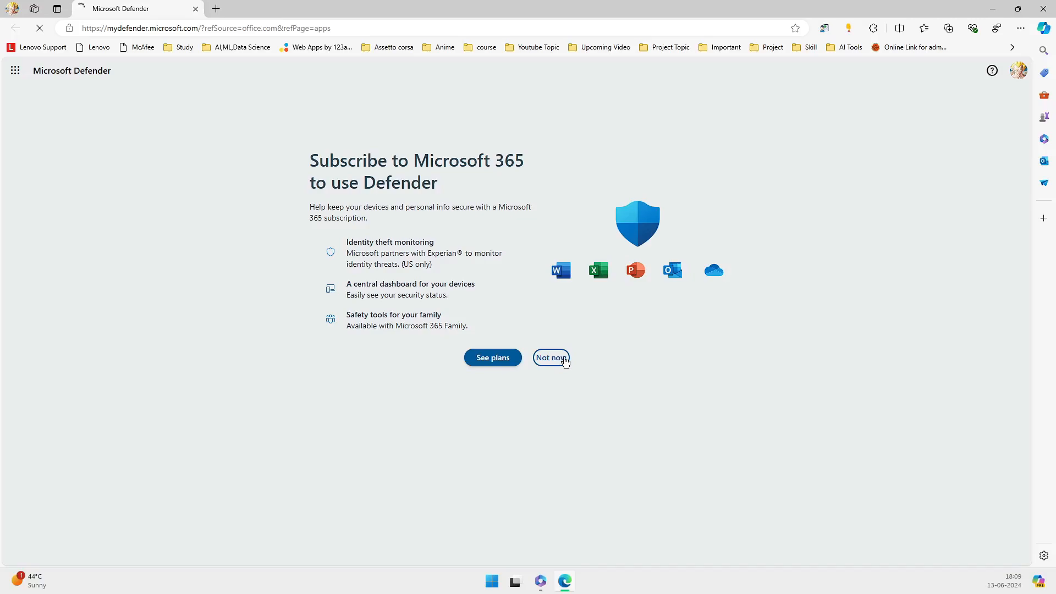
Step: Skip the subscription prompt and read through the Microsoft Defender for individuals page
left_click(551, 357)
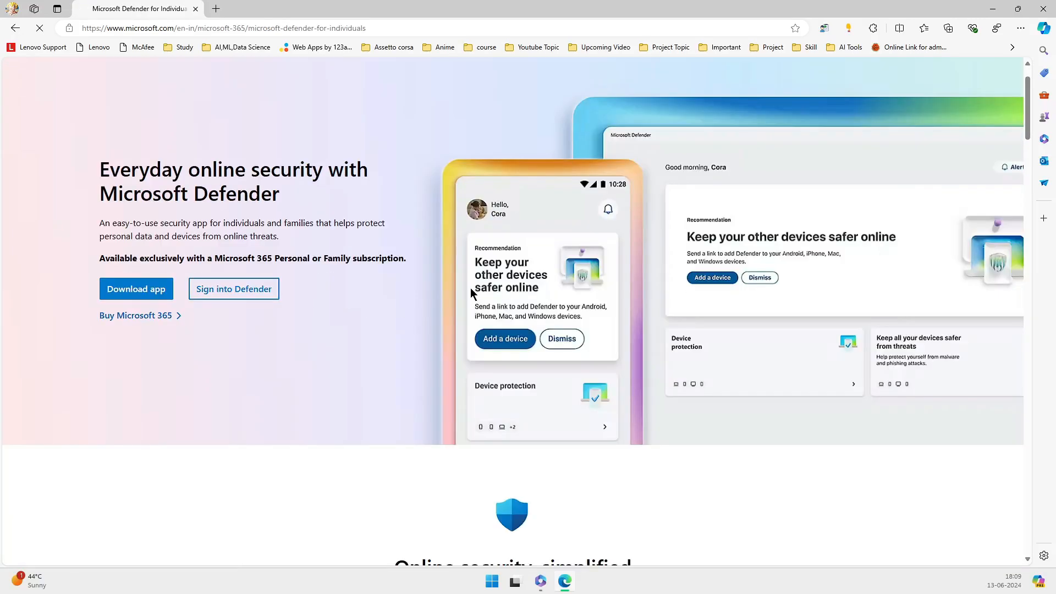
scroll("down", 3)
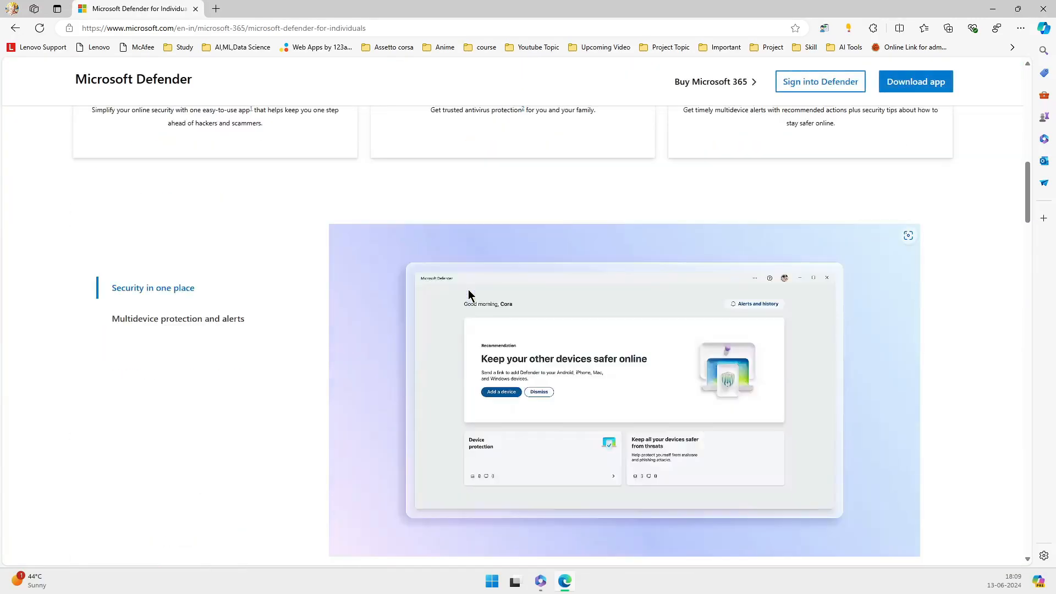
scroll("down", 3)
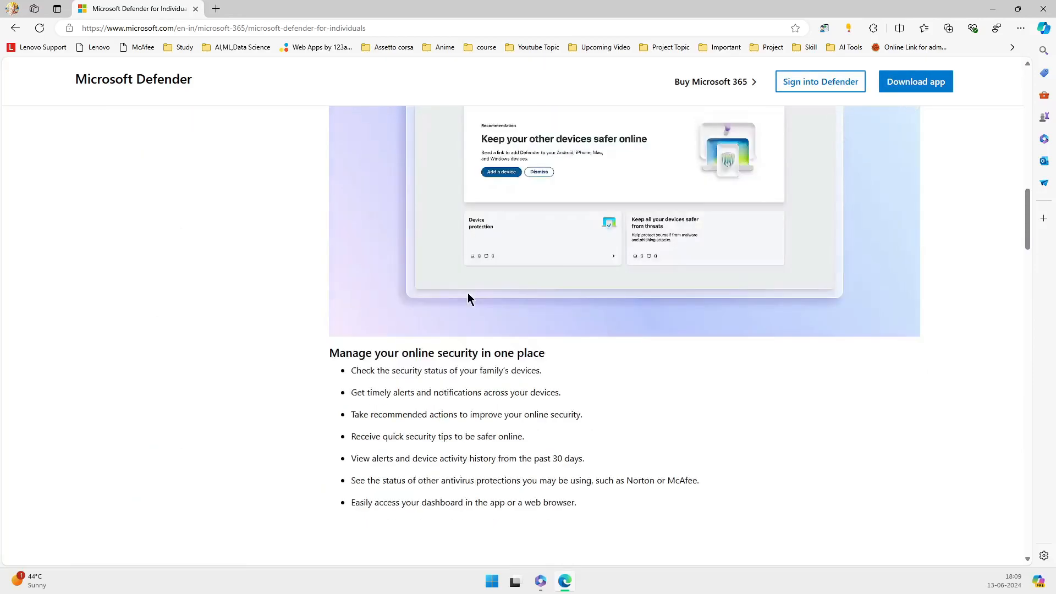
scroll("down", 3)
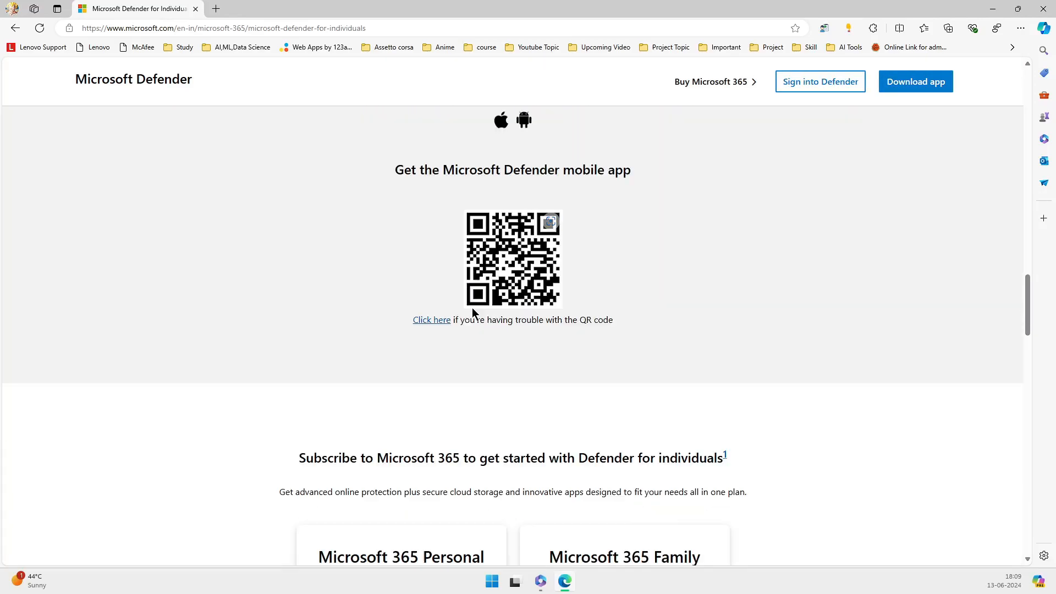
scroll("down", 3)
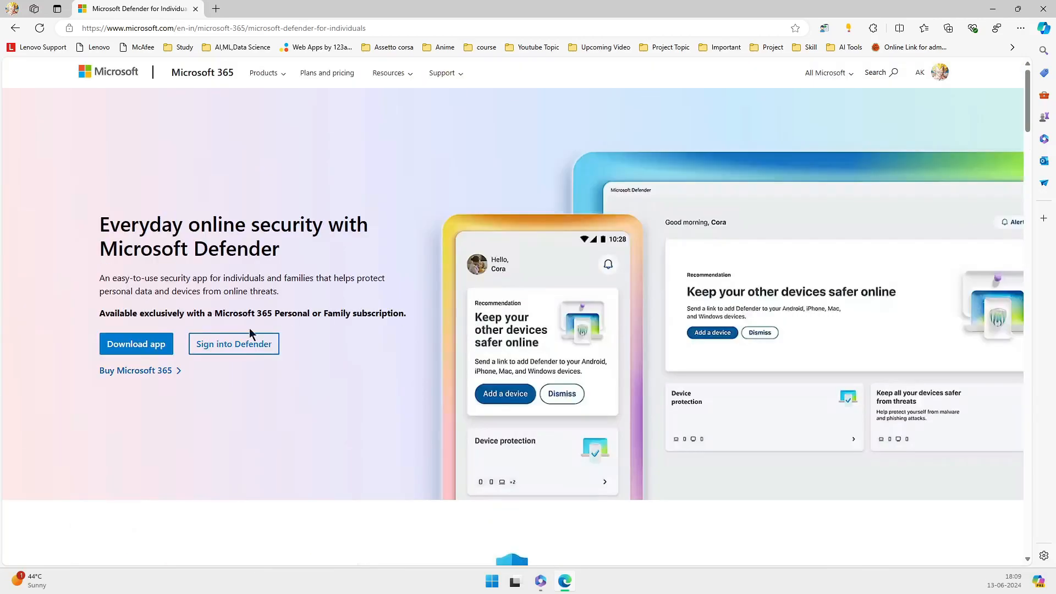
mouse_move(584, 114)
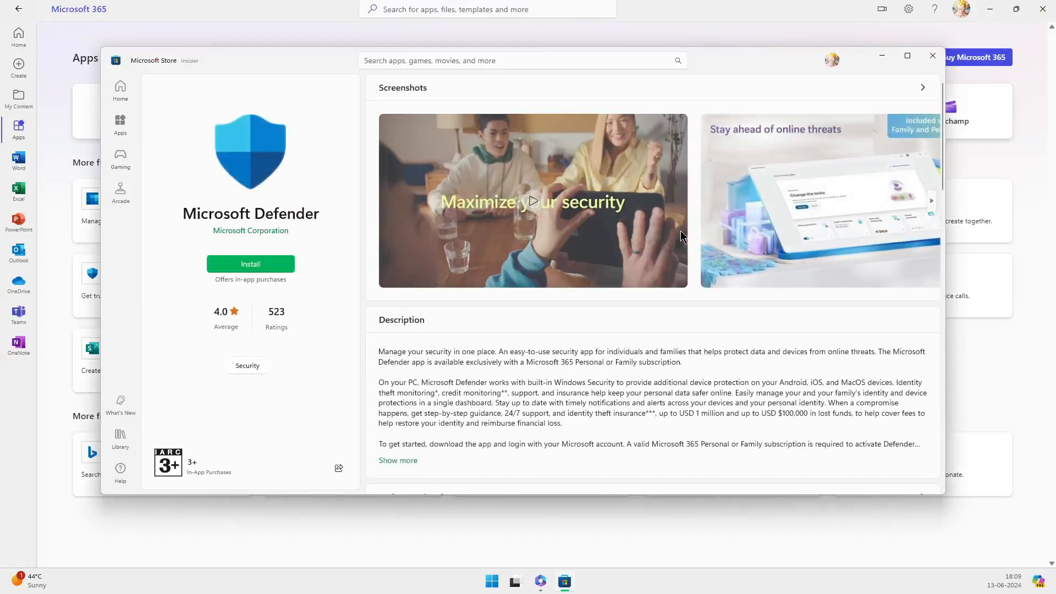
Step: Install Microsoft Defender from its Store page and launch the new app
scroll("down", 3)
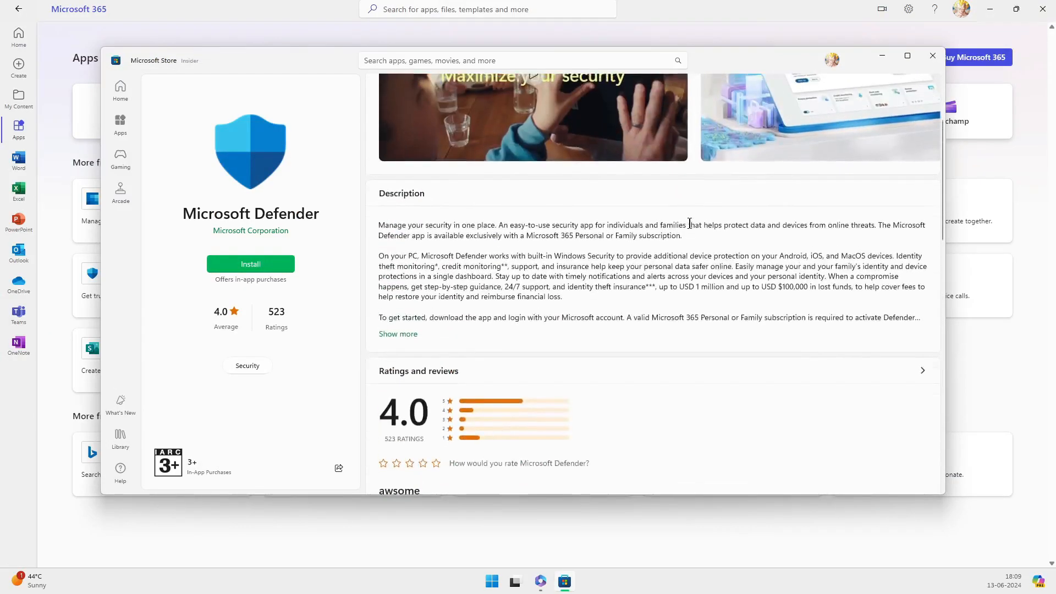
left_click(249, 262)
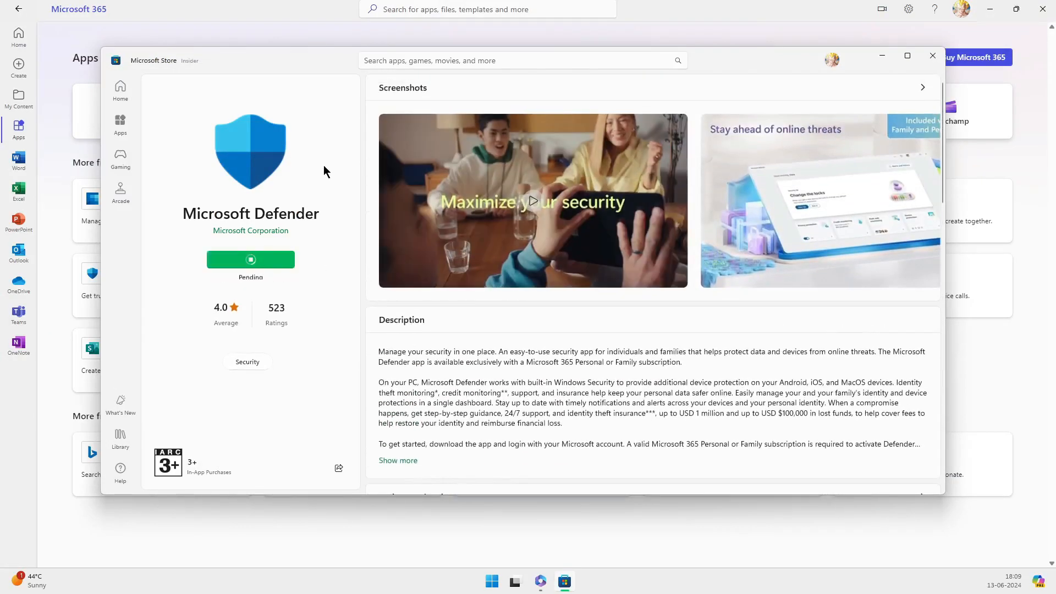
left_click(251, 260)
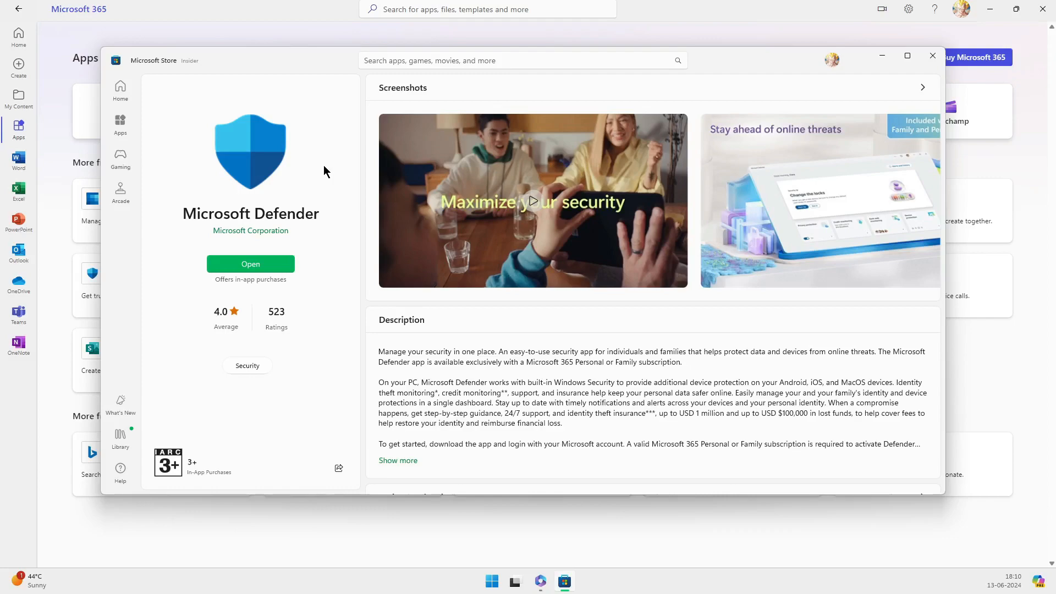
mouse_move(322, 189)
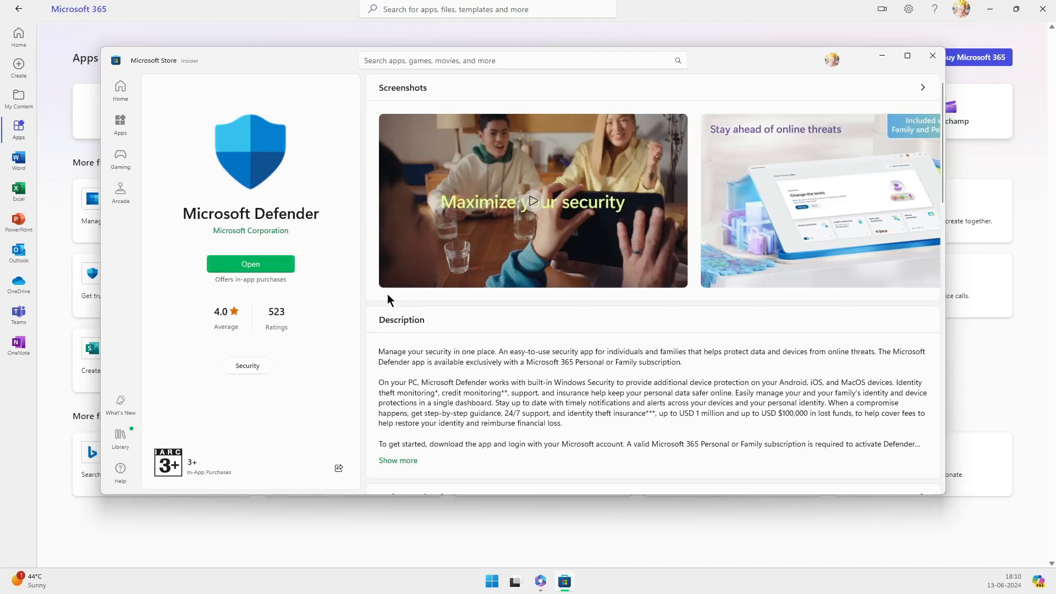
left_click(249, 263)
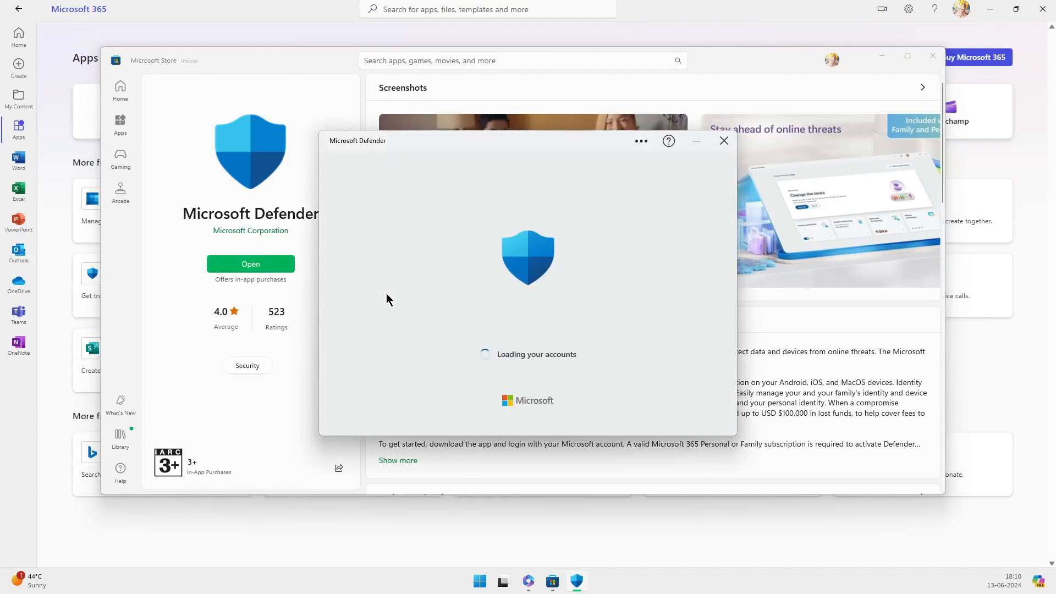